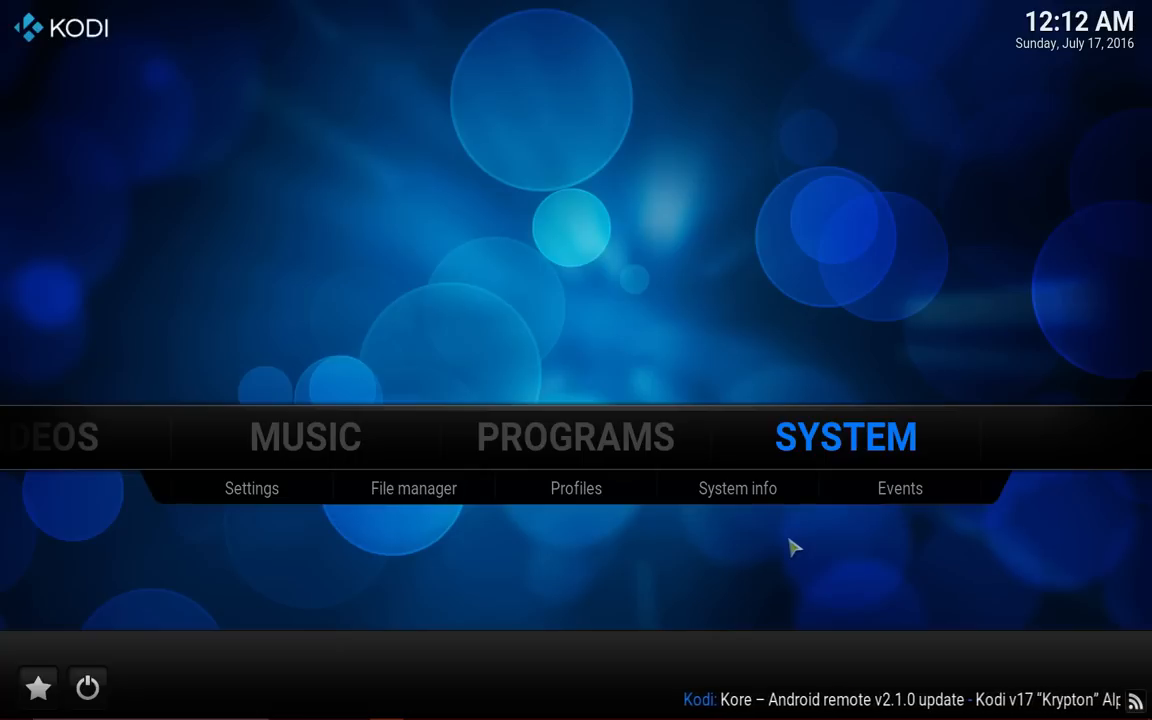
- Enter Kodi's Settings from the SYSTEM area of the home menu
click(252, 488)
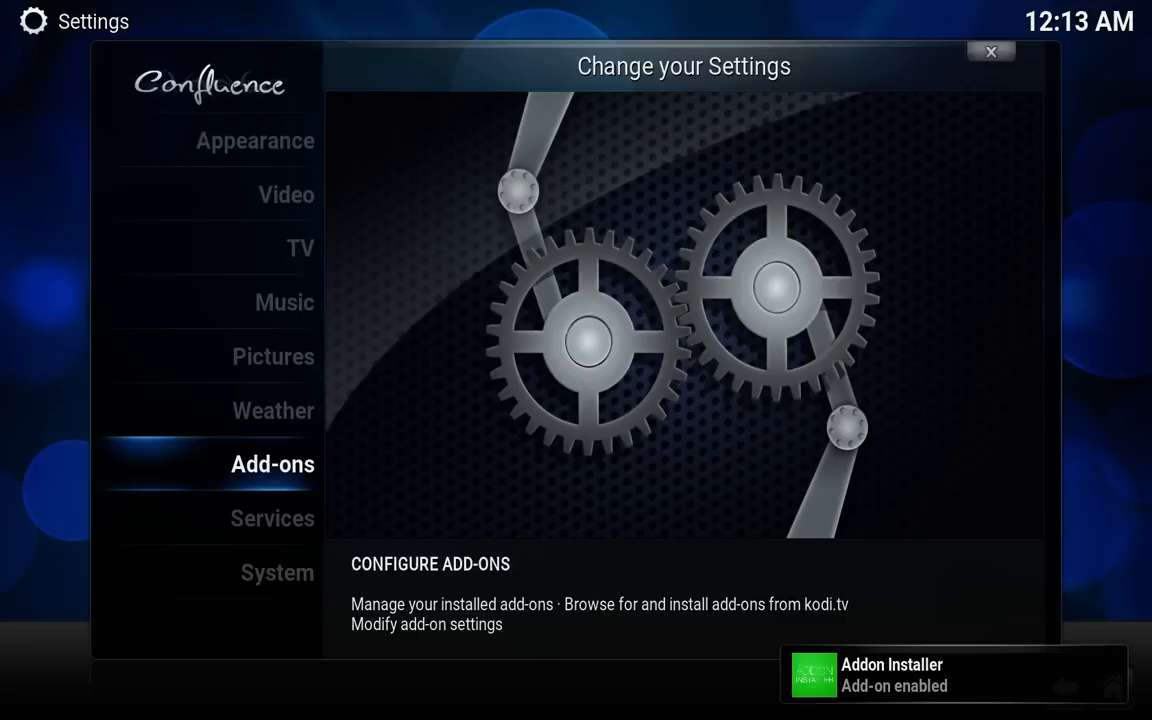
- Return to the Kodi home menu with Addon Installer now enabled
click(990, 52)
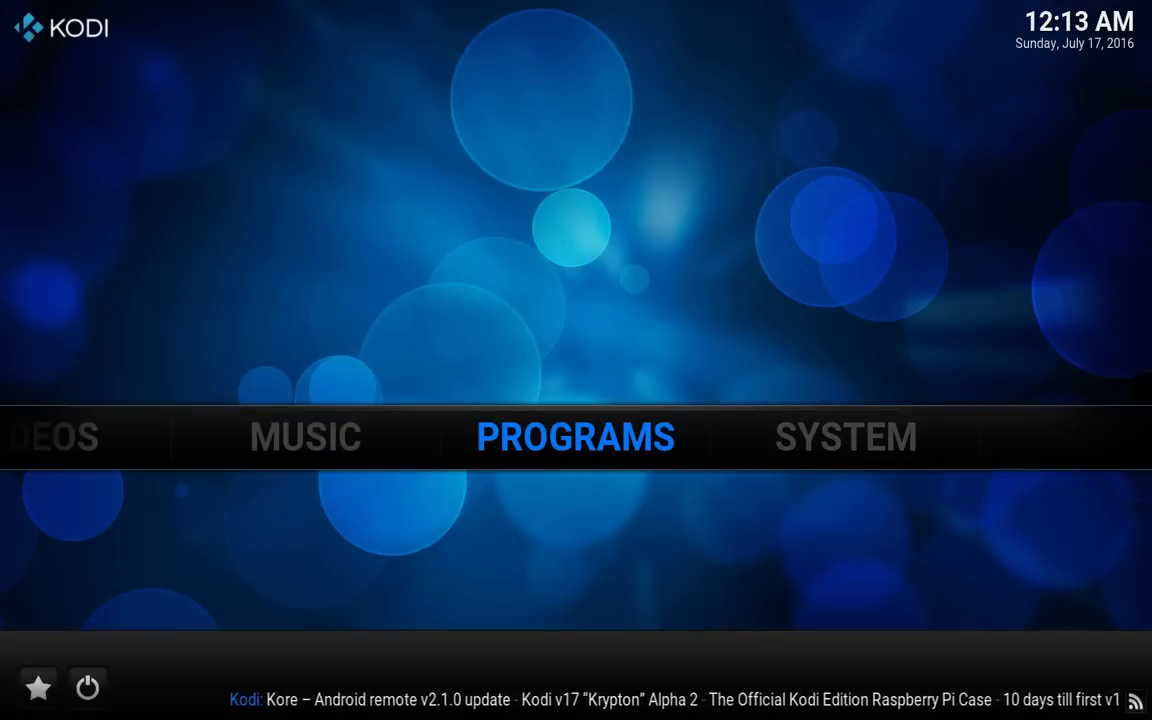
- Launch Addon Installer from Programs and select the Exodus tile (Install Exodus v2.0.2)
click(576, 436)
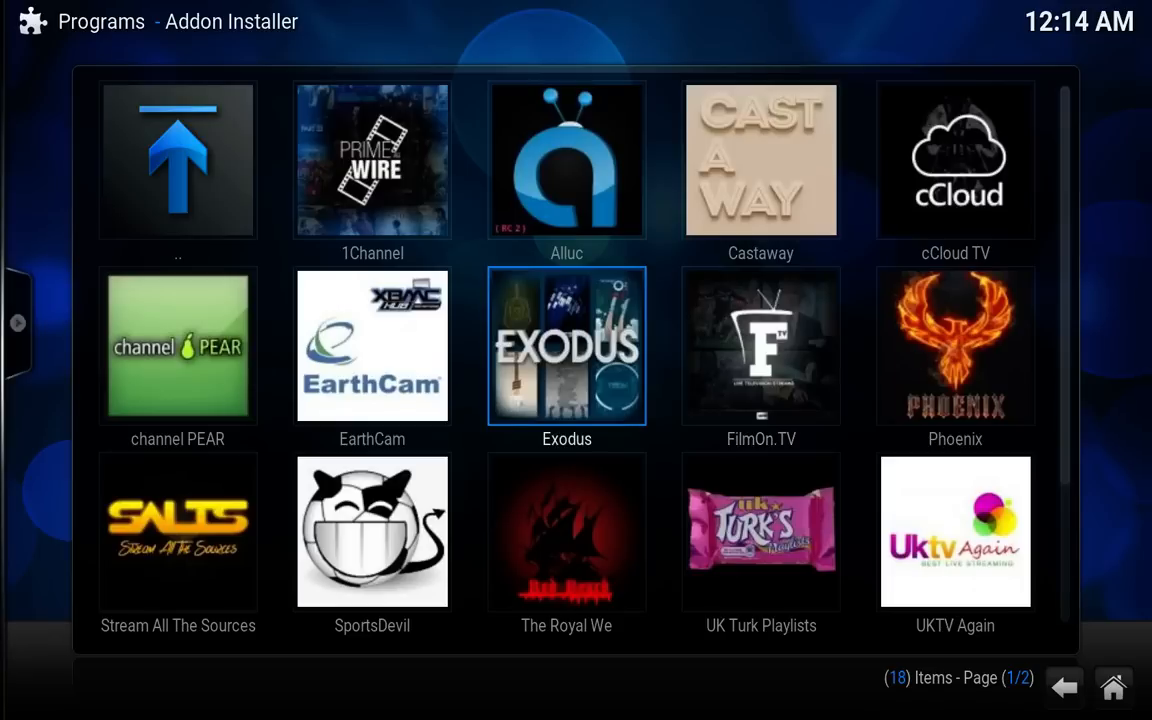
click(568, 346)
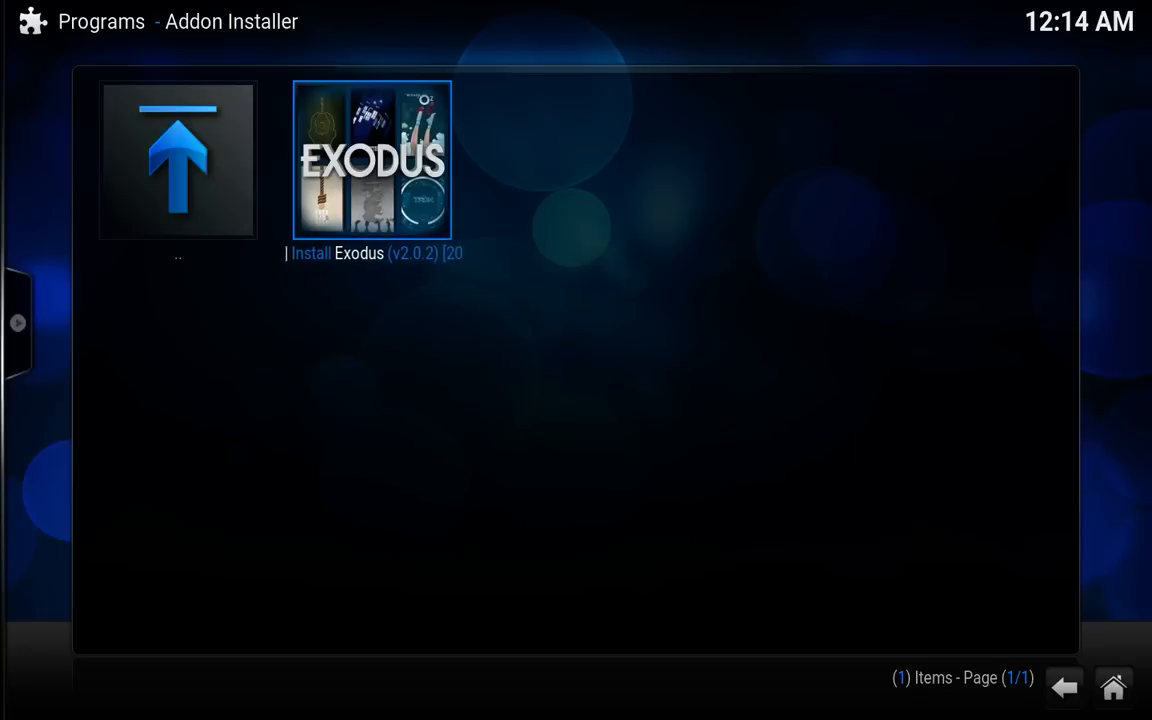
- Install Exodus and reach its menu of Movies, TV Shows, Channels, Tools and Search
click(372, 160)
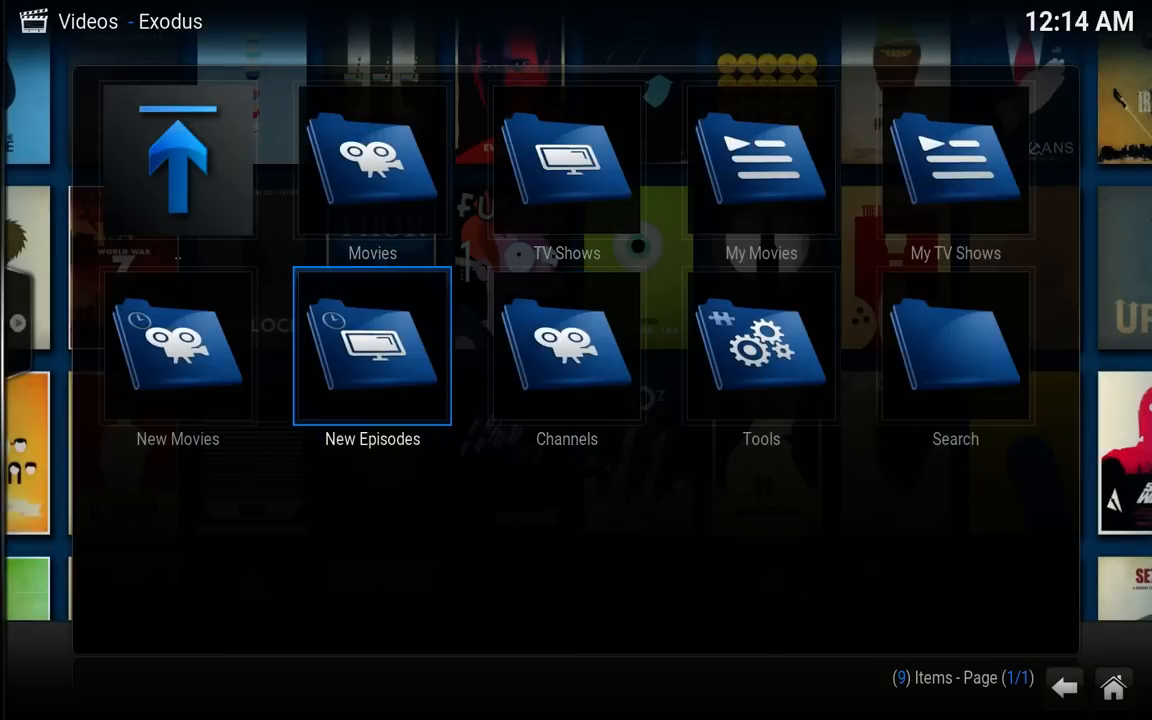
- Browse the Exodus TV Shows list with Killjoys, Friends, Outlander and Vikings
click(372, 344)
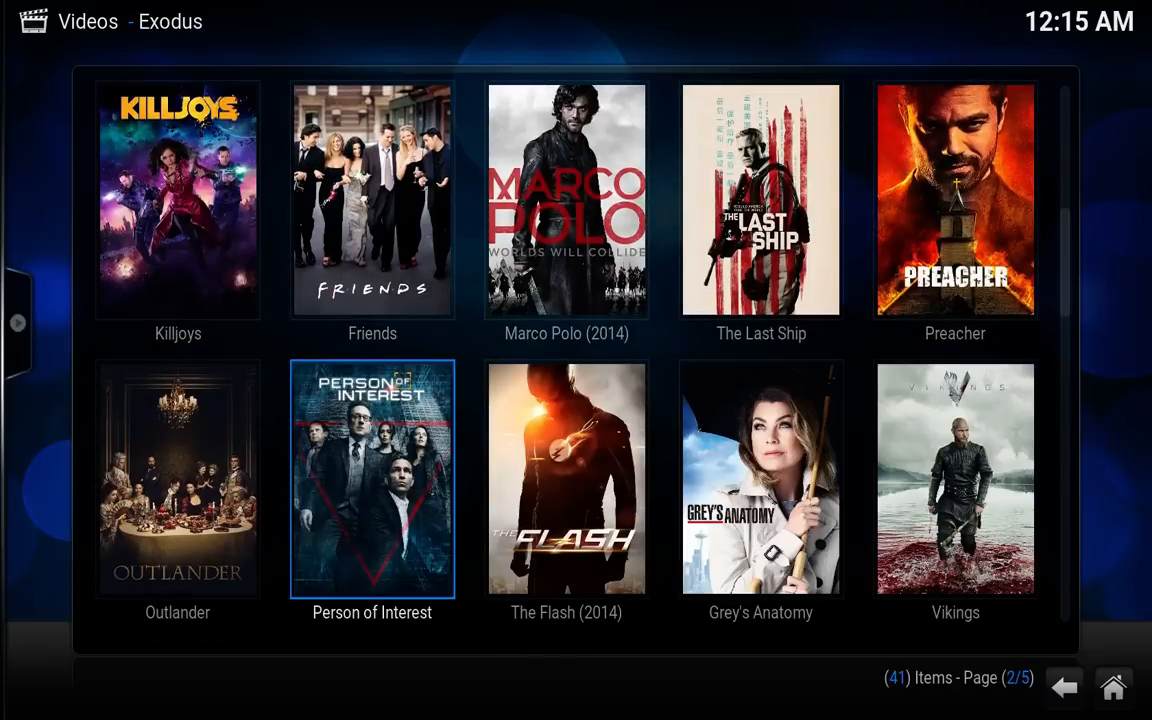